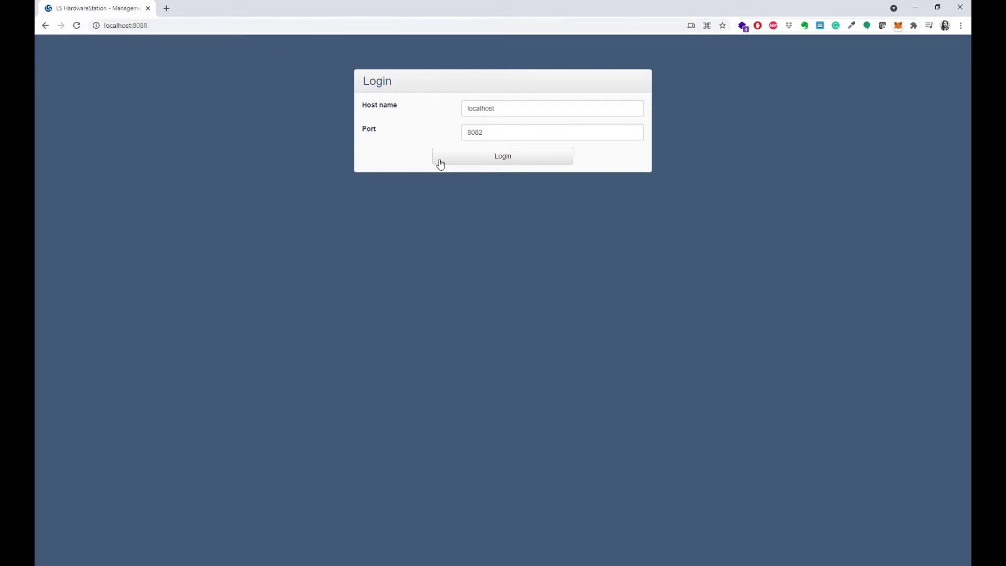
Log in to the hardware station at localhost:8082 to load its device list
left_click(502, 157)
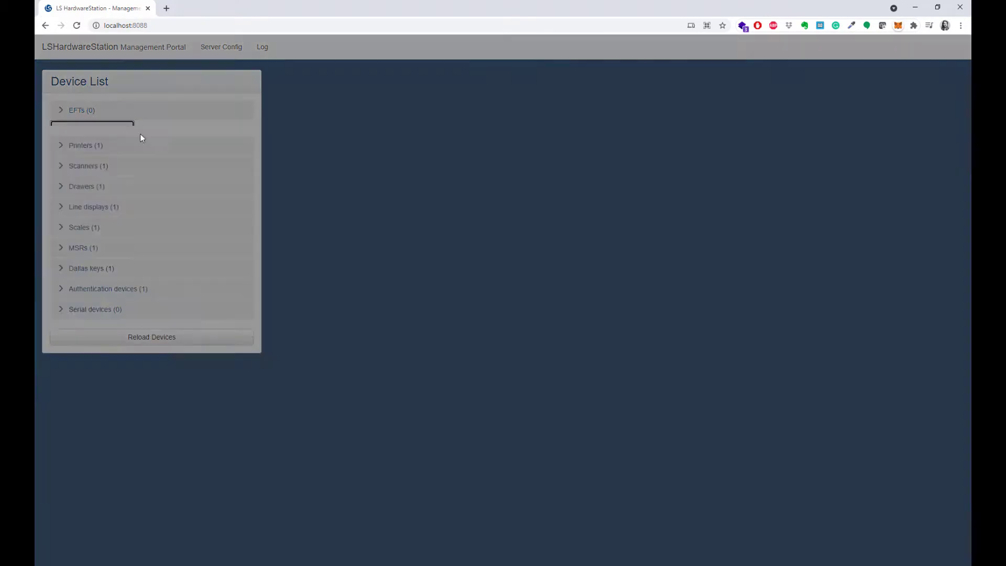
Add an EFT device with ID 'Verifone Israel' and payment provider Verifone_Israel, bringing the EFT count to 1
left_click(81, 110)
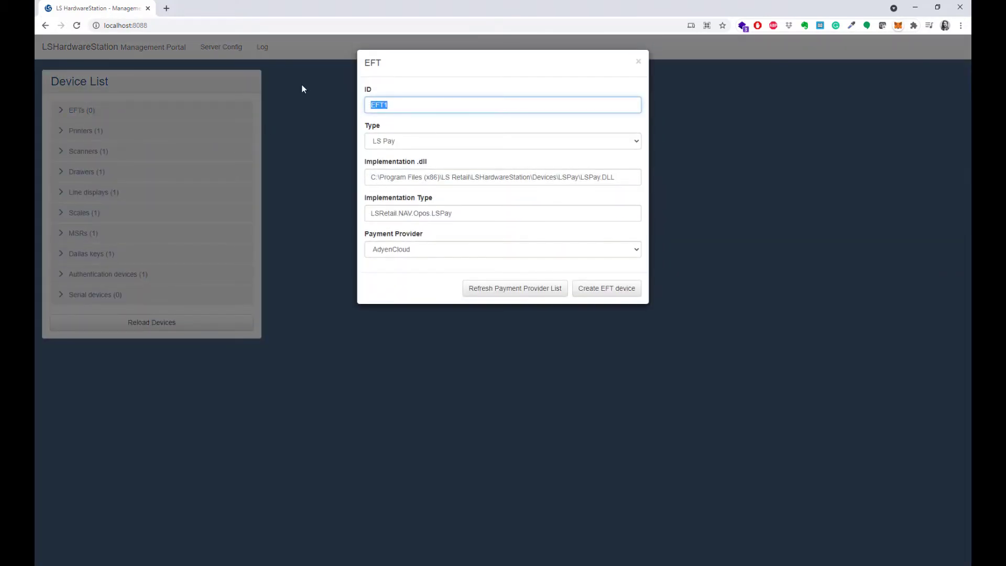
type("Verifone is")
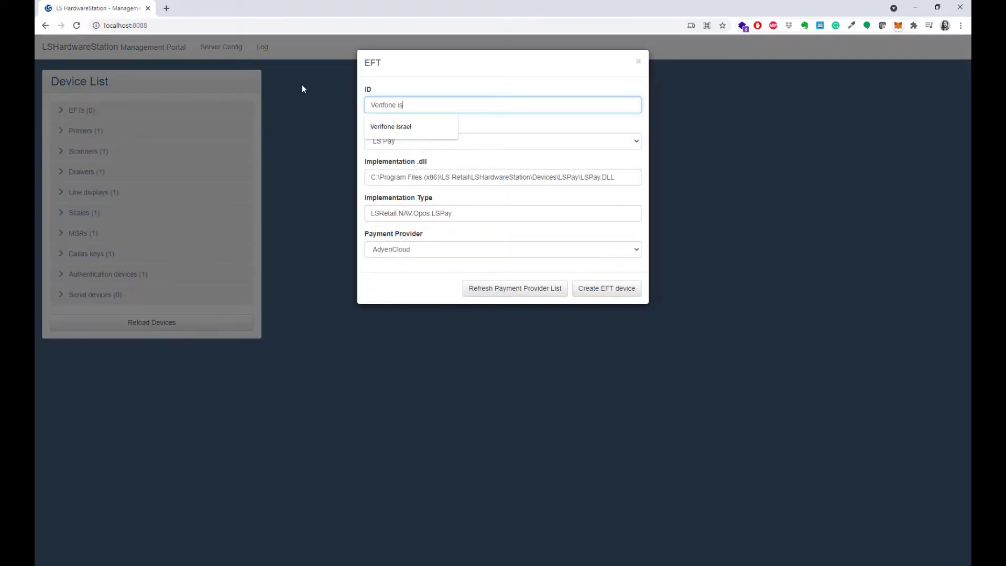
left_click(391, 127)
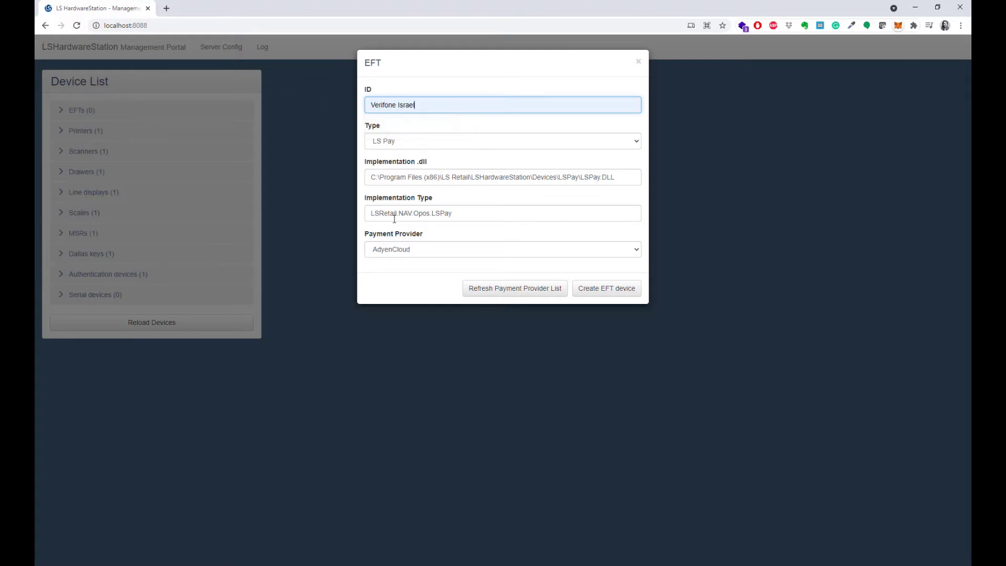
left_click(503, 249)
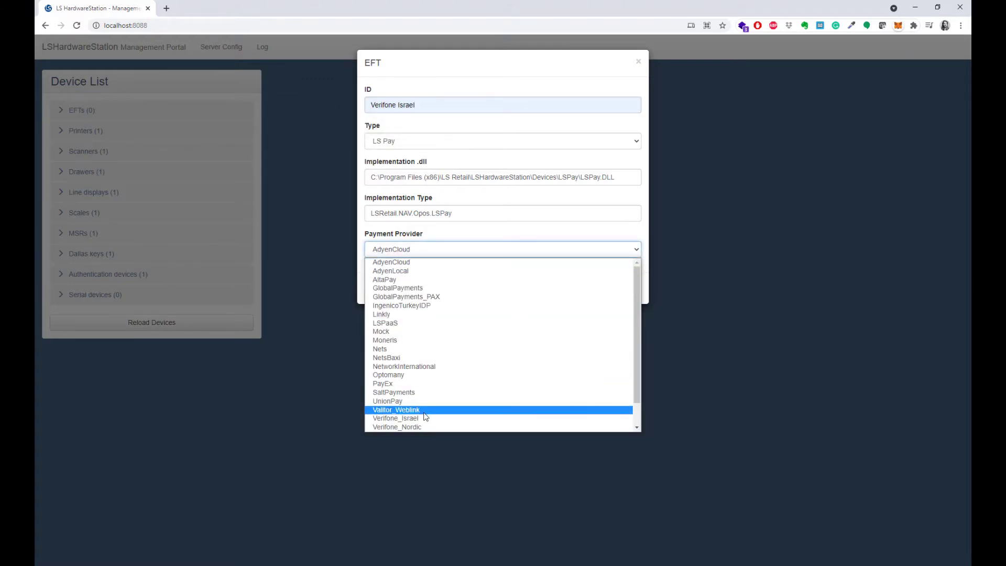
left_click(396, 418)
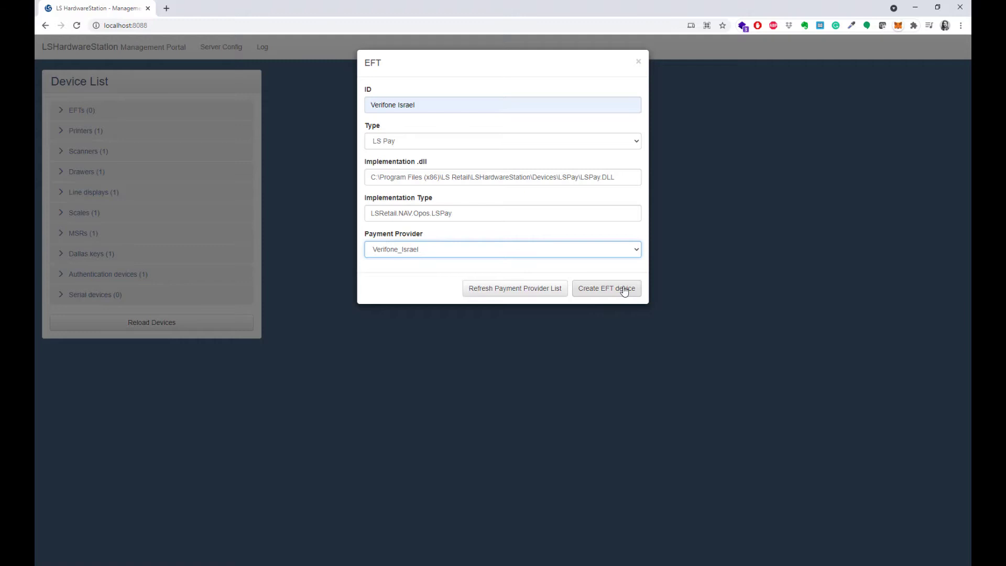
left_click(607, 289)
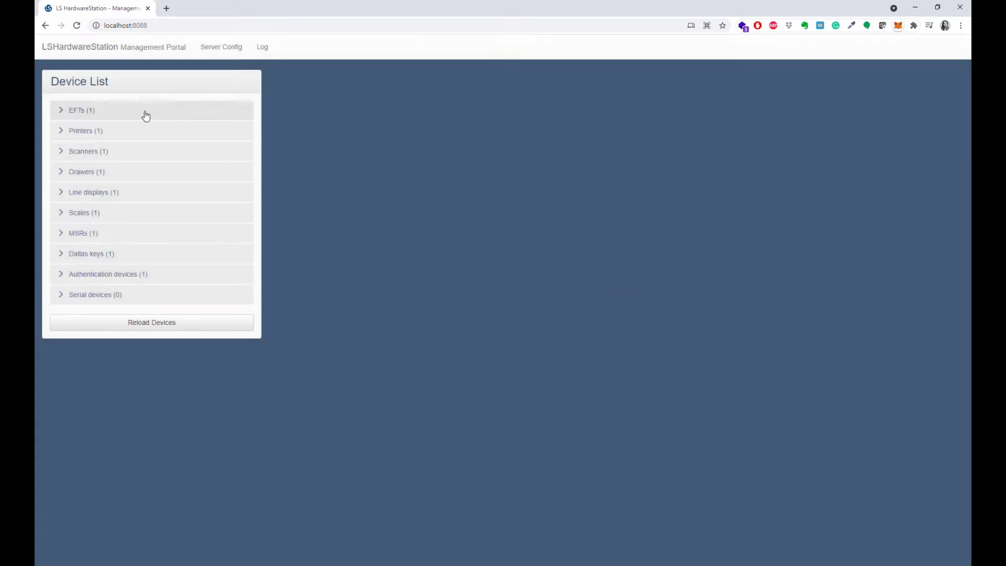
Show the VERIFONE ISRAEL device configuration and select its FilePath value C:\LSPay\VerifoneIsrael
left_click(81, 110)
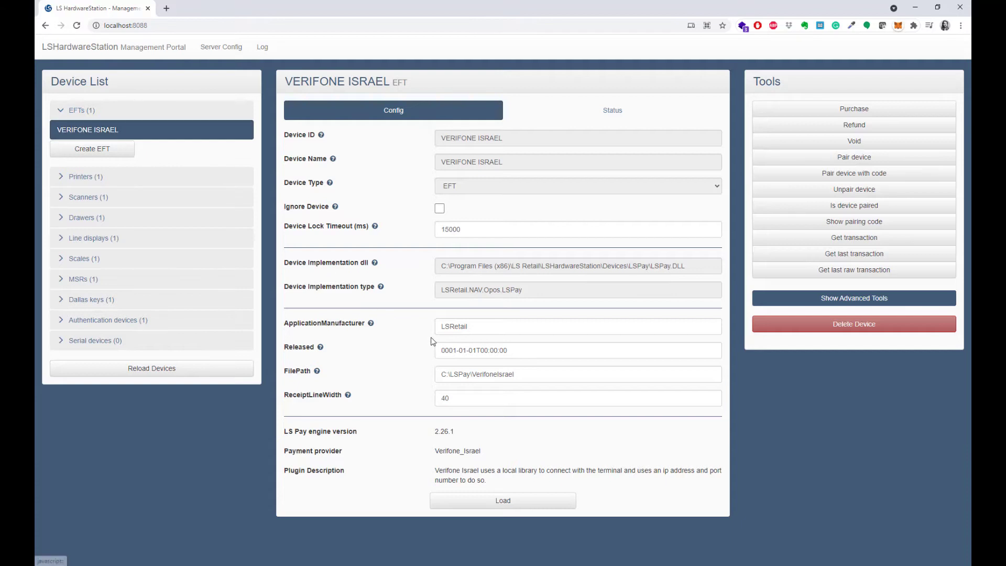
double_click(501, 375)
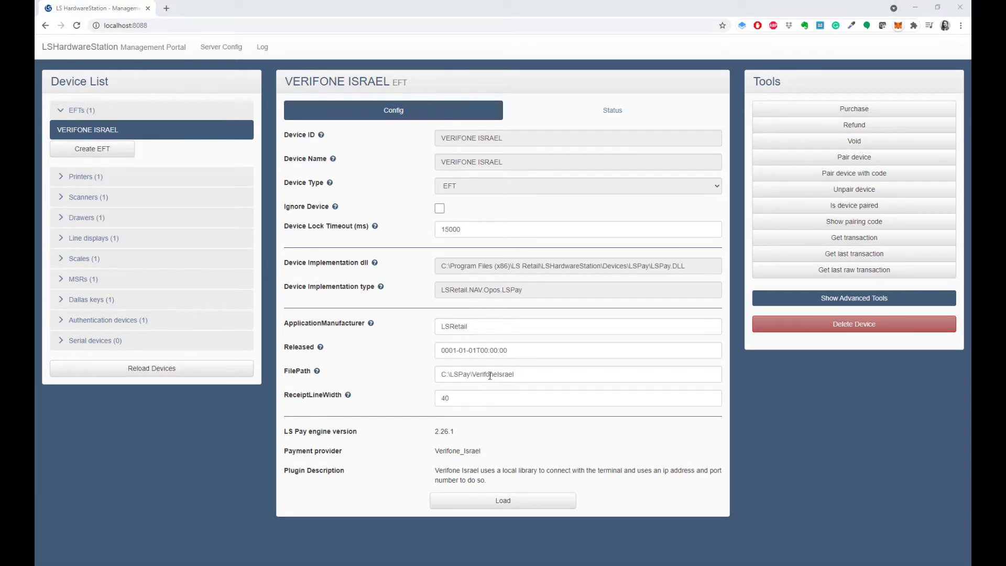
triple_click(490, 375)
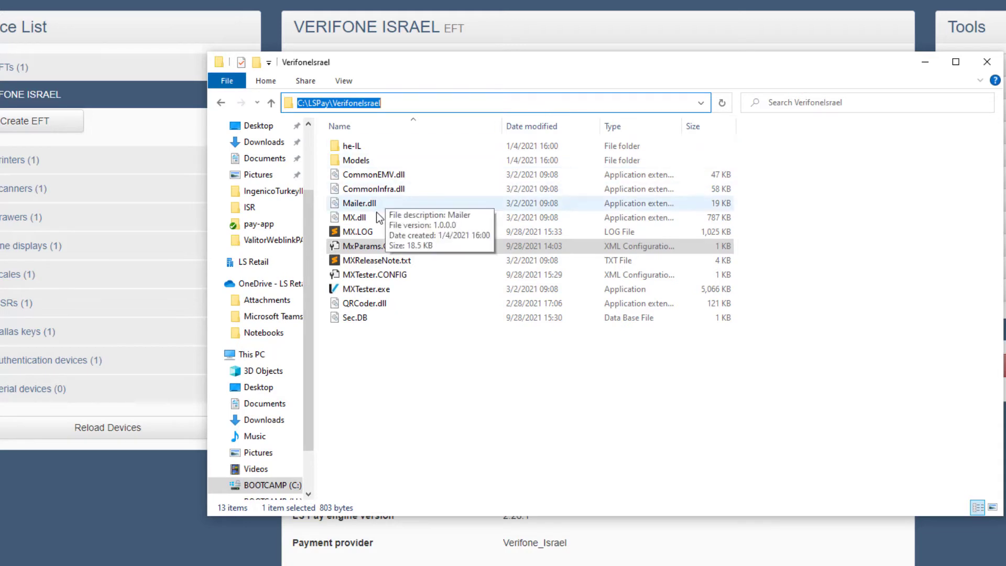
Run MXTester.exe from the VerifoneIsrael folder to bring up the P400 Tester
left_click(365, 289)
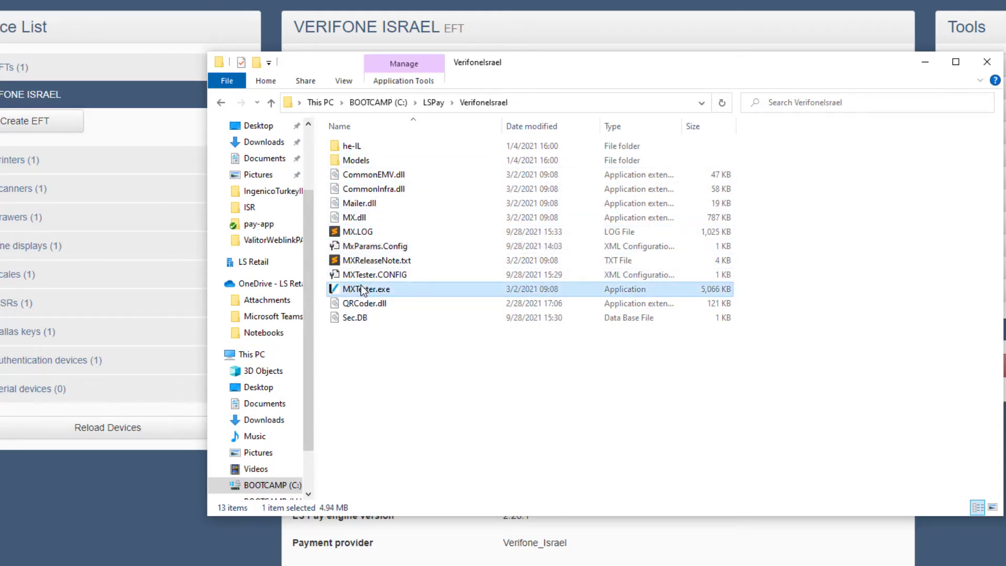
double_click(365, 289)
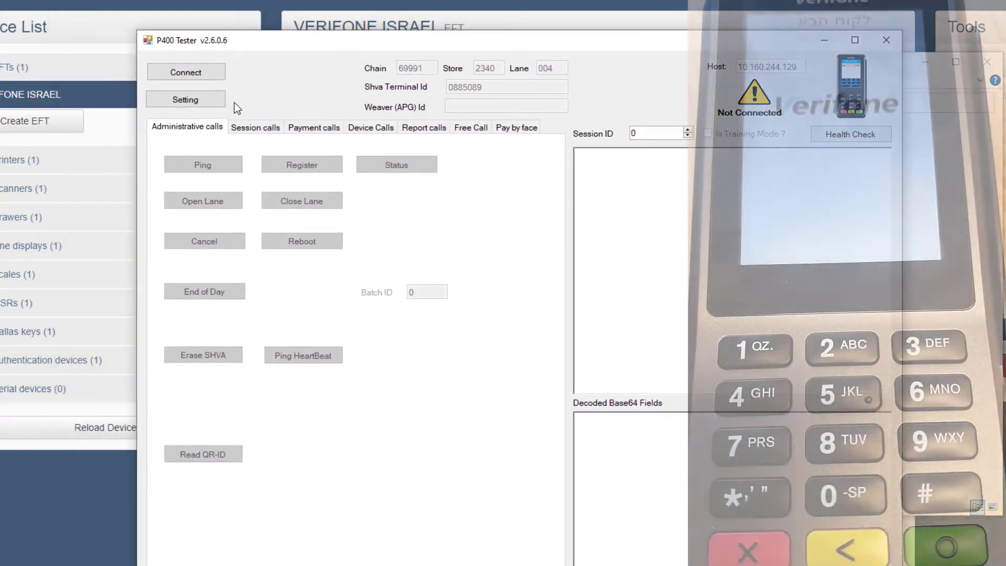
Verify terminal IP 10.160.244.129 and port 5015 in Settings and save the configuration
left_click(186, 99)
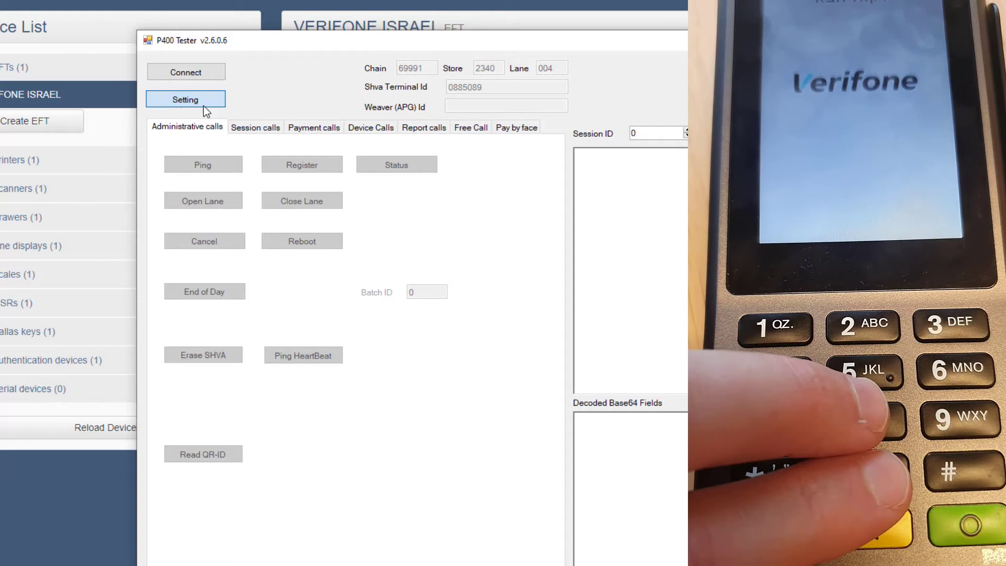
left_click(186, 98)
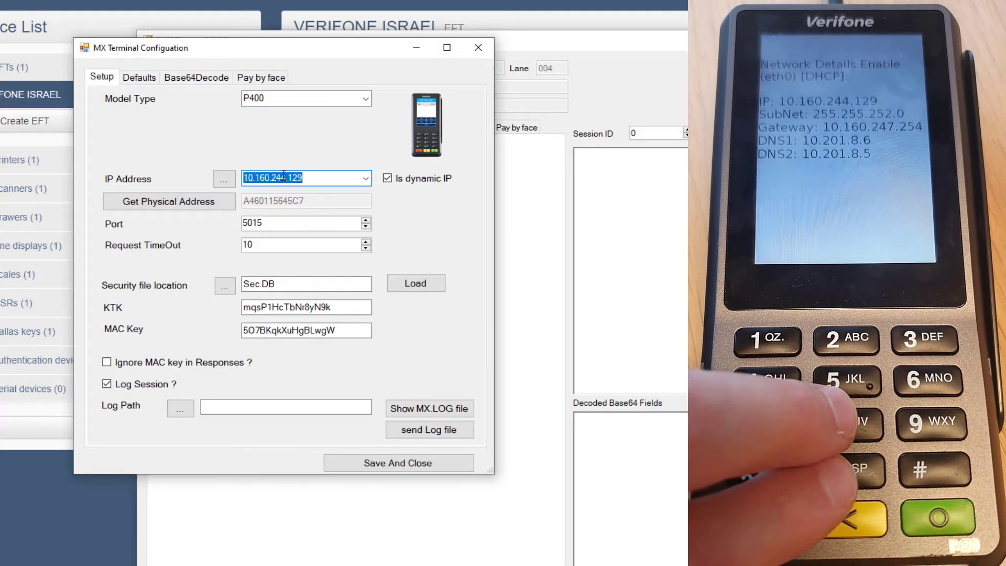
left_click(399, 462)
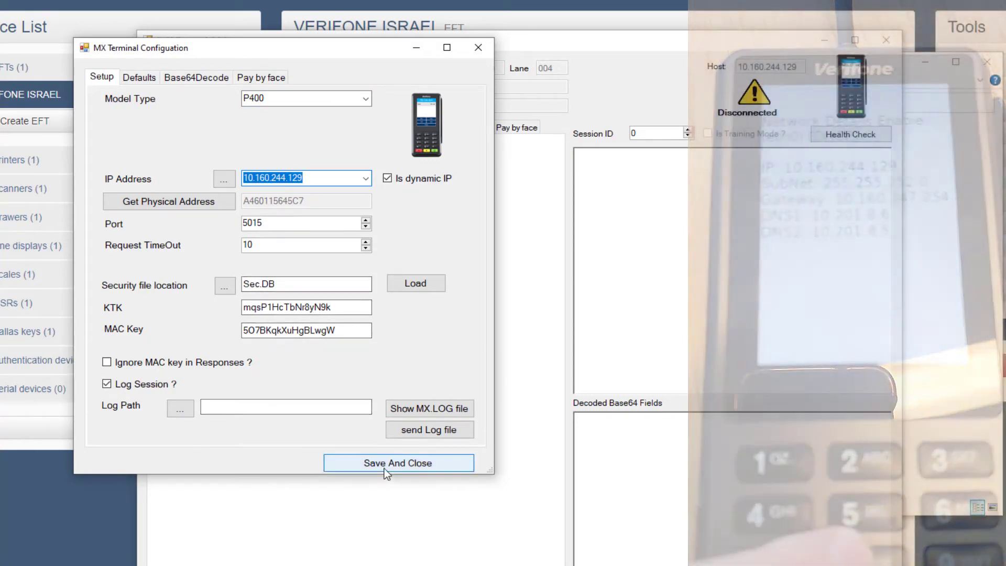
left_click(397, 462)
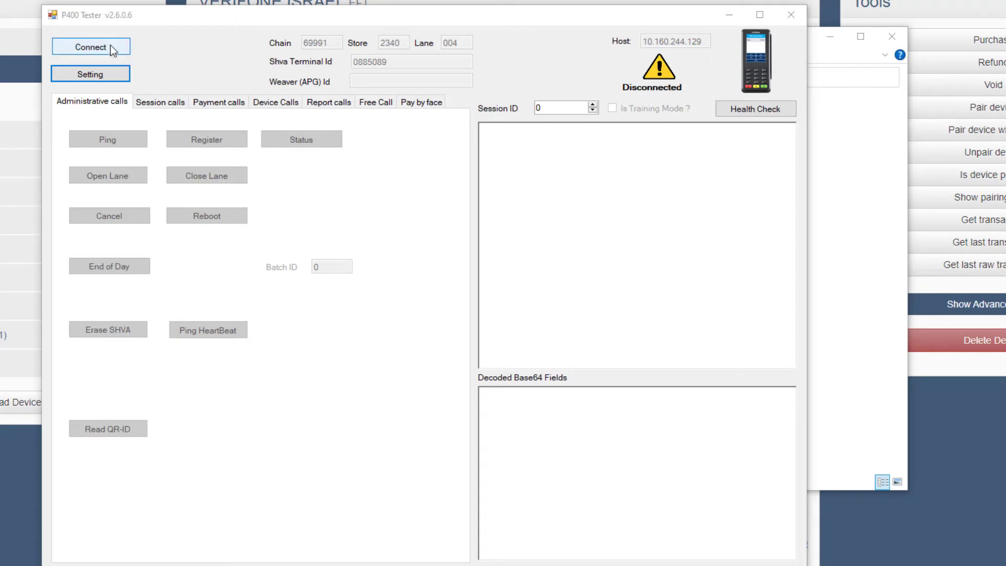
Connect to the terminal, acknowledge the completed status check, and bring up the Register form
left_click(90, 46)
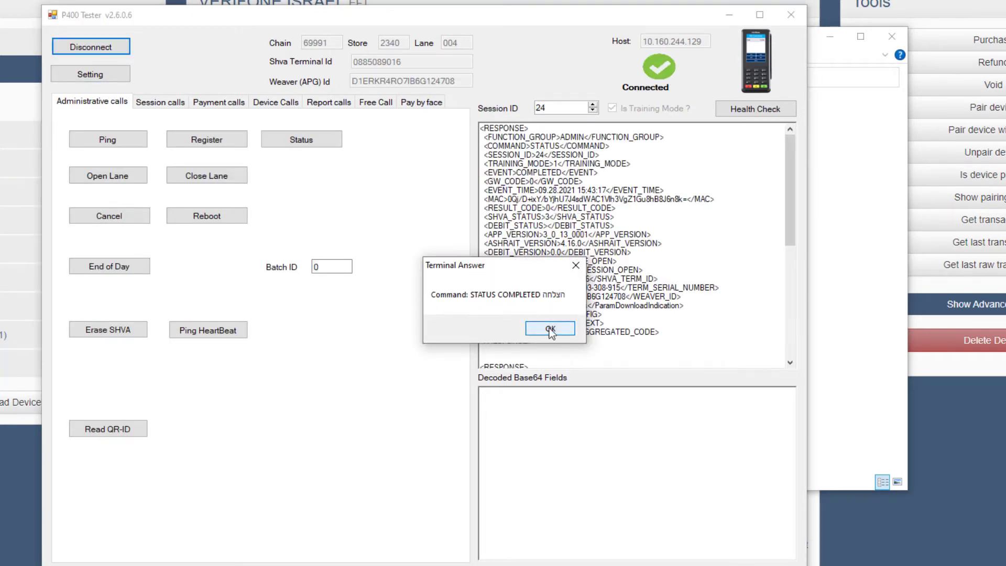
left_click(550, 329)
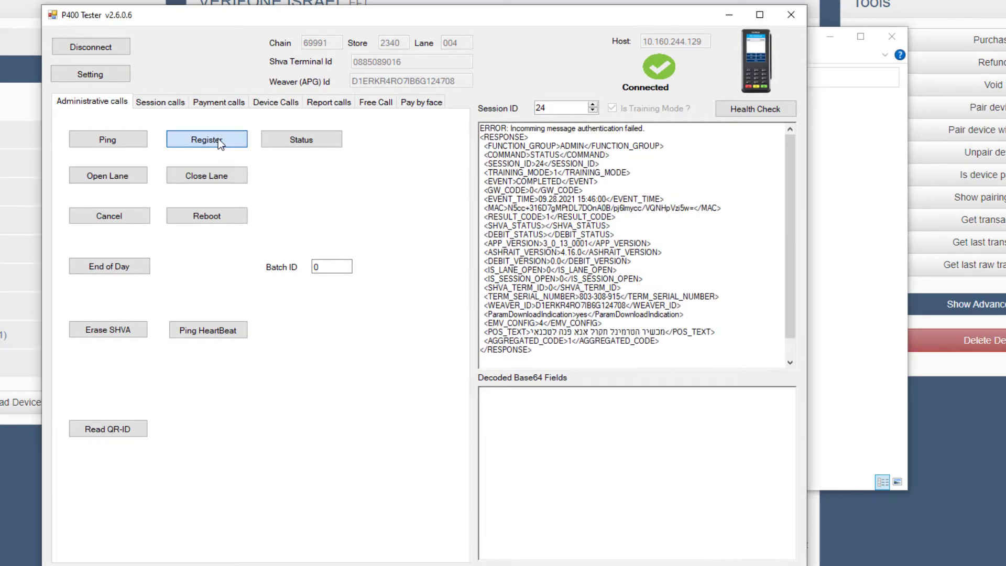
left_click(207, 139)
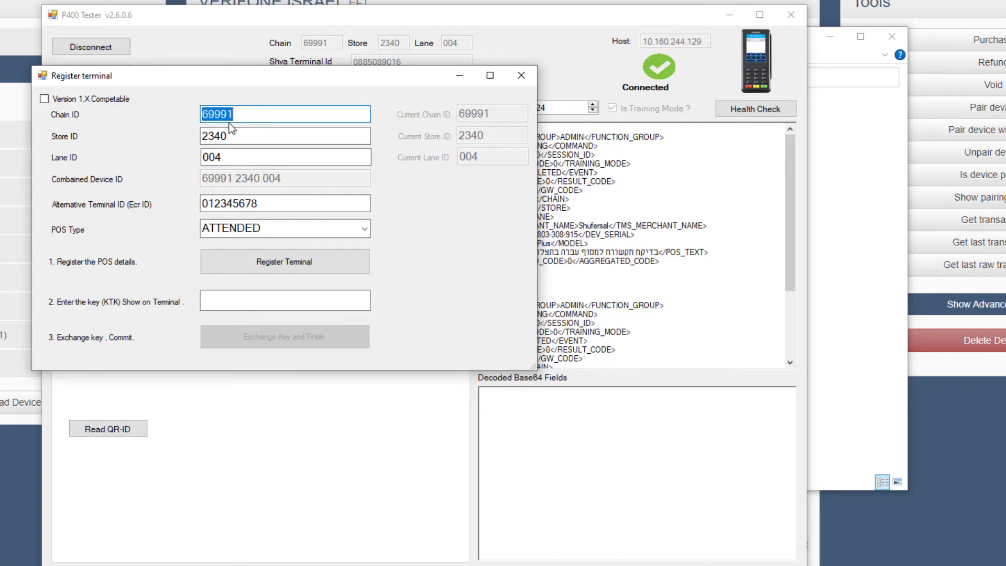
left_click(284, 156)
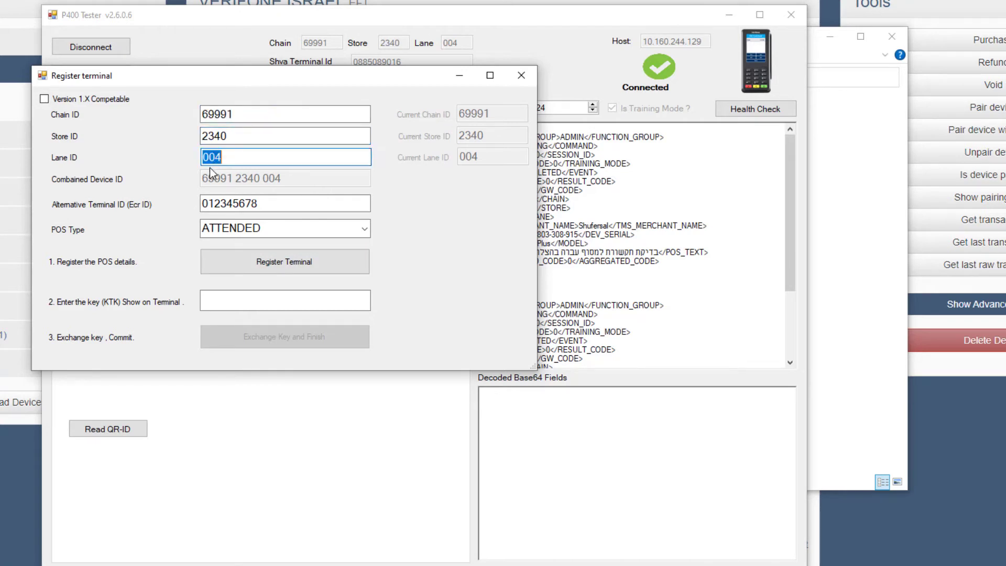
mouse_move(290, 185)
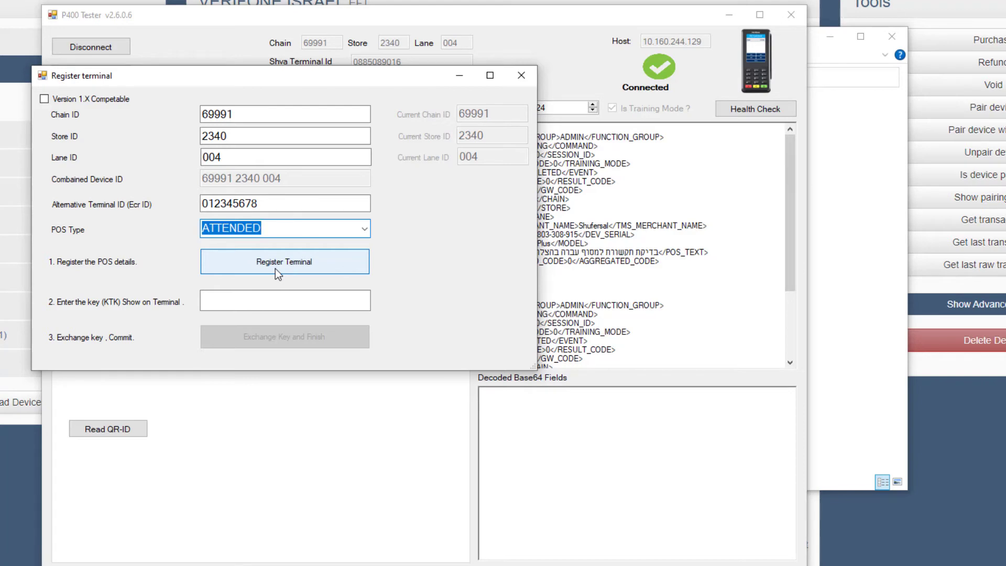
left_click(284, 263)
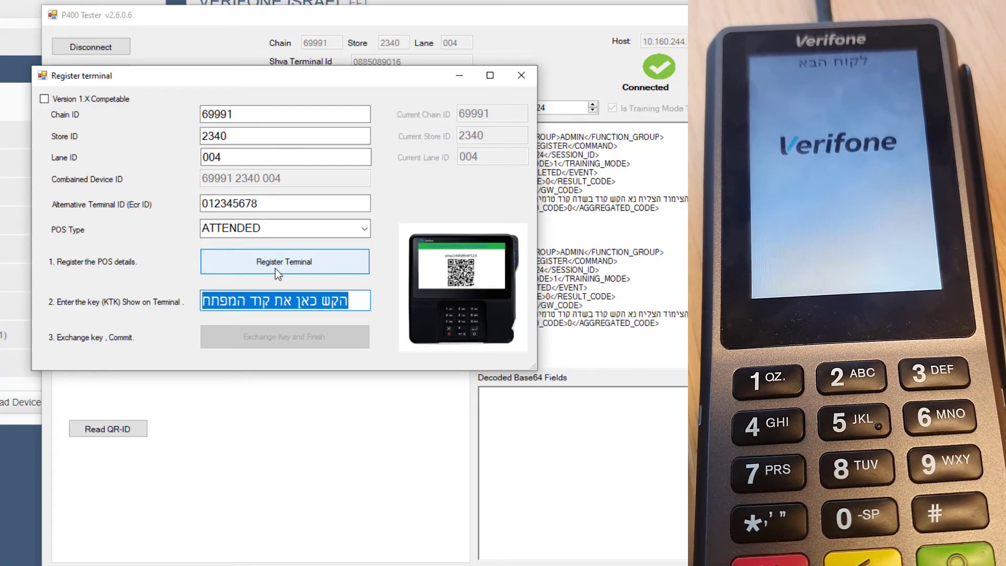
left_click(284, 261)
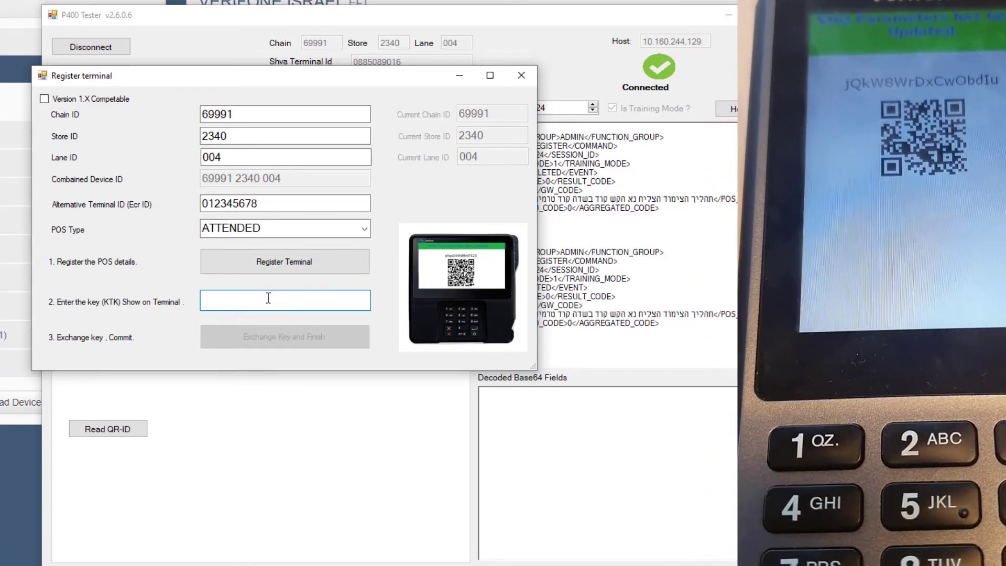
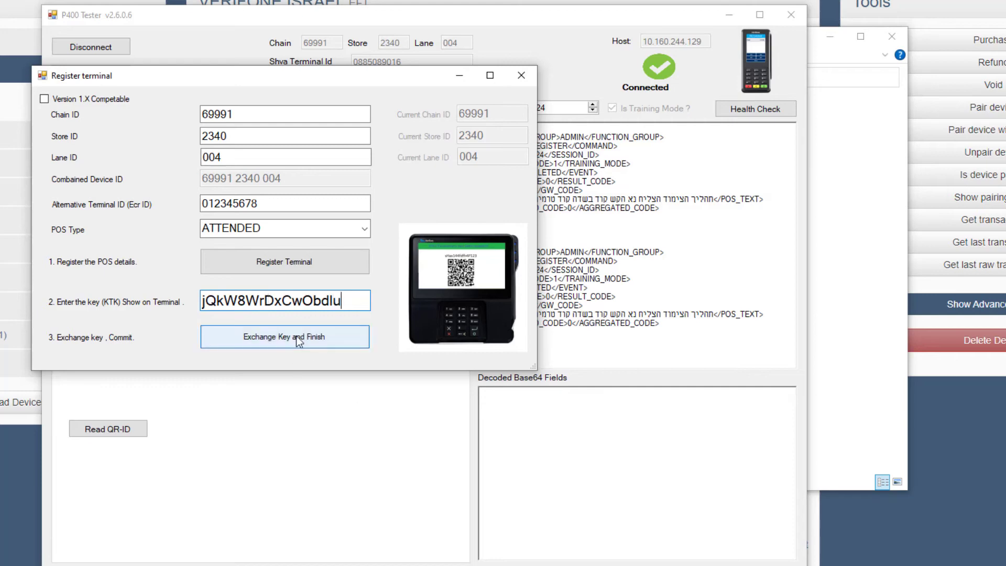
left_click(284, 337)
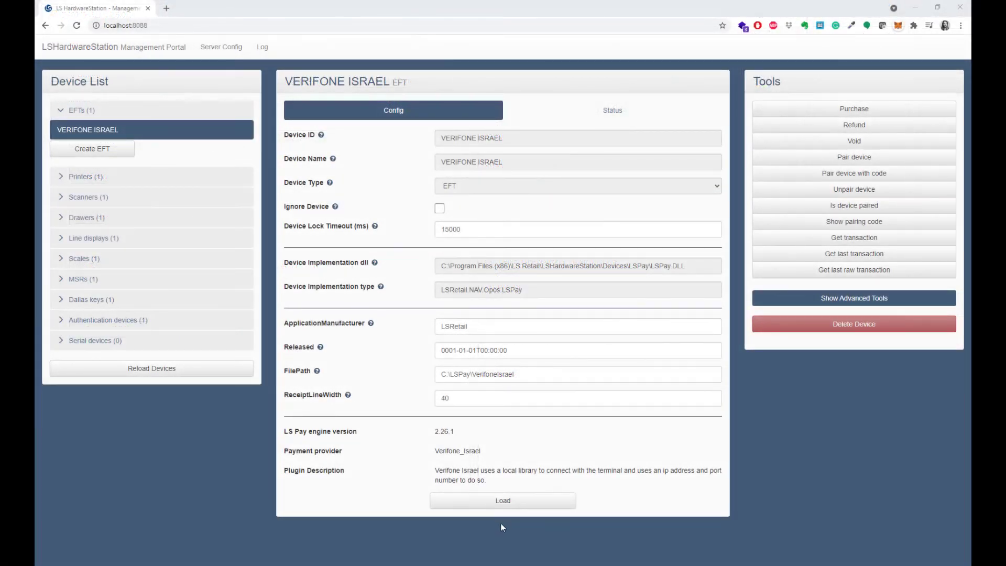
Reload the Verifone Israel device configuration in the portal and begin a purchase on it
left_click(503, 501)
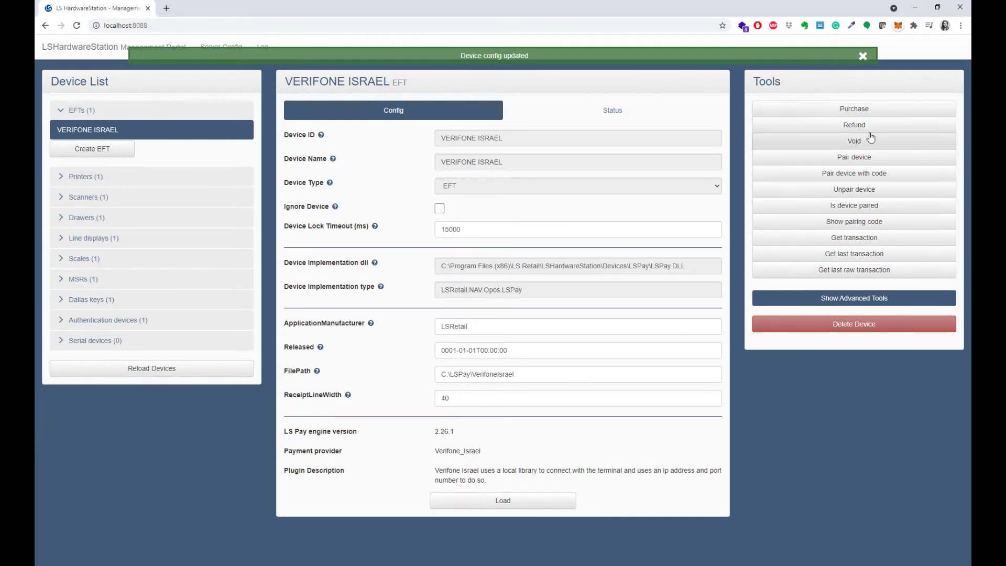
left_click(853, 108)
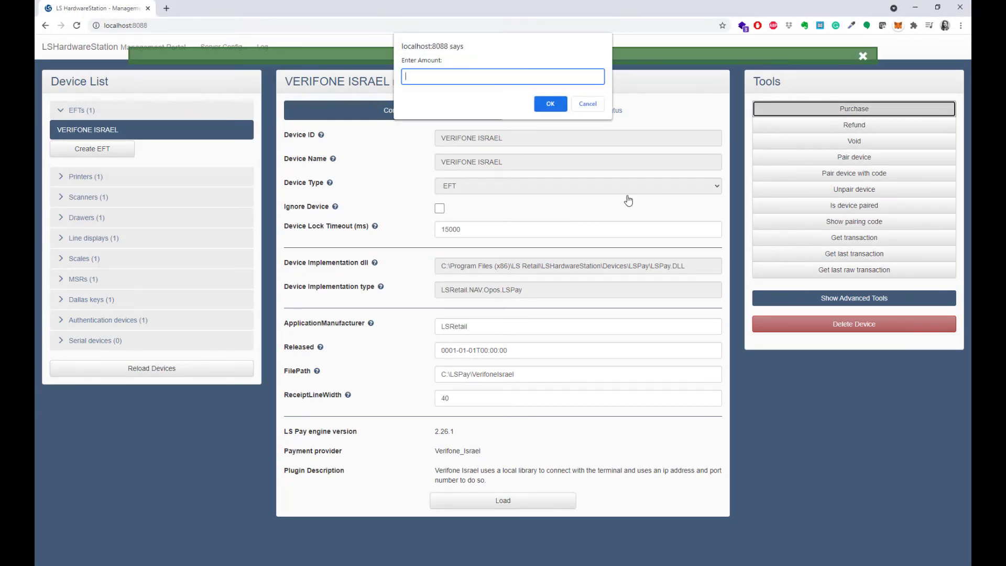
Submit a test purchase of amount 99 in currency 'ils' to start a payment session on the terminal
type("99")
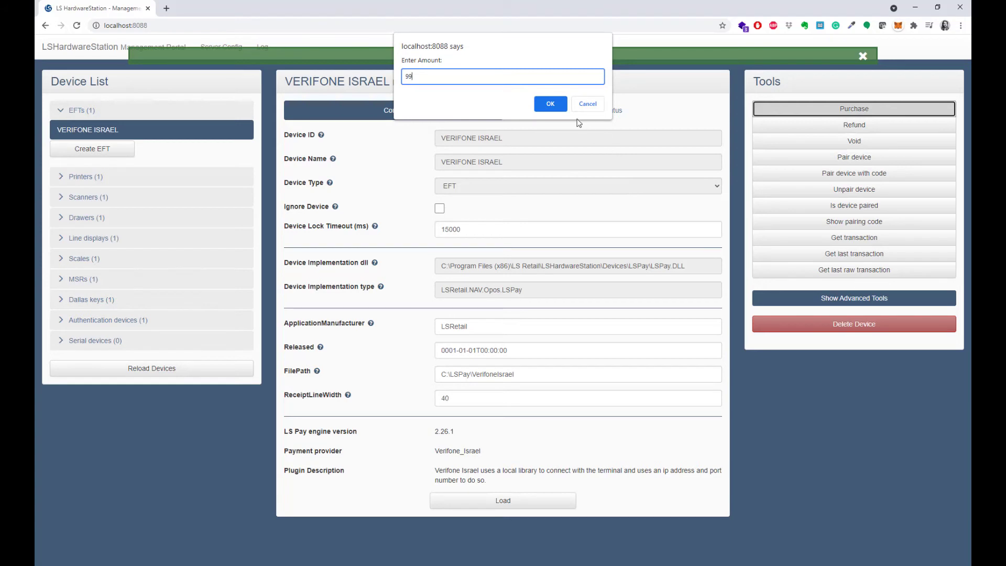
left_click(550, 104)
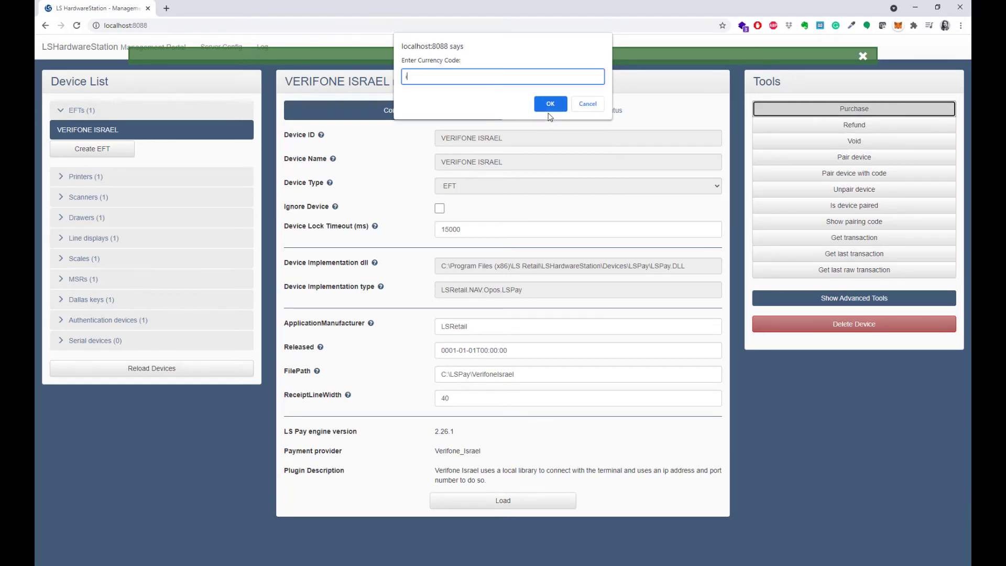
type("ils")
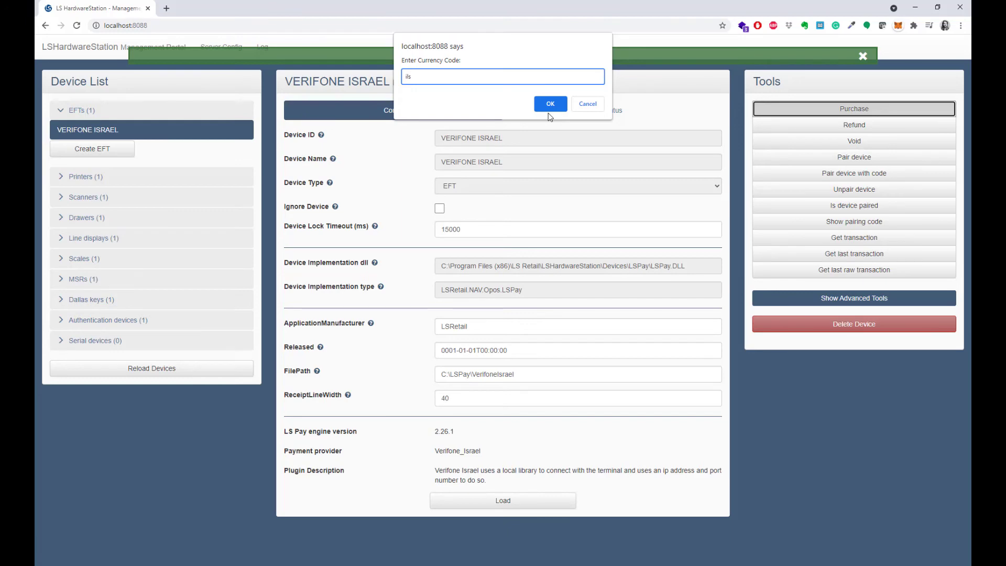
left_click(551, 104)
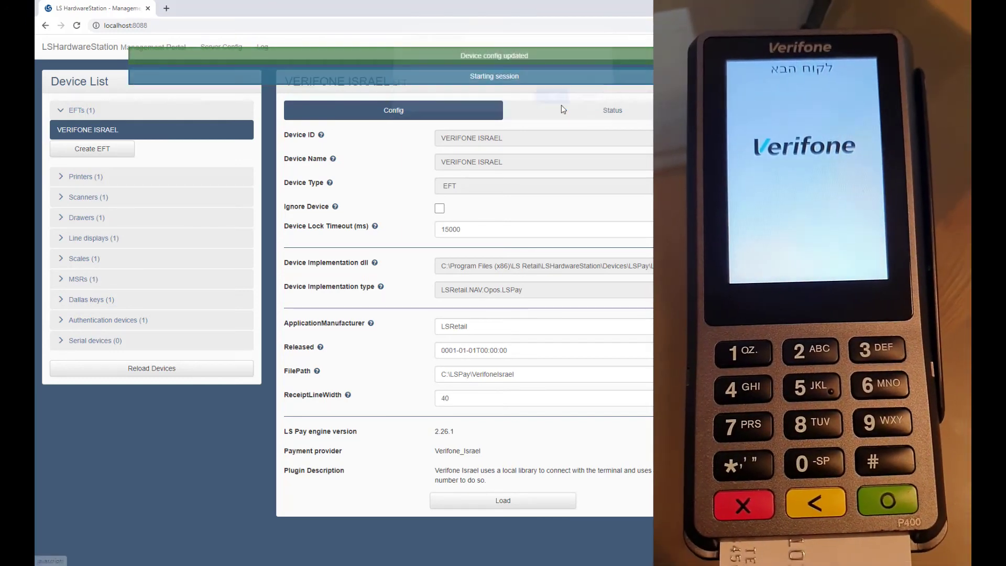